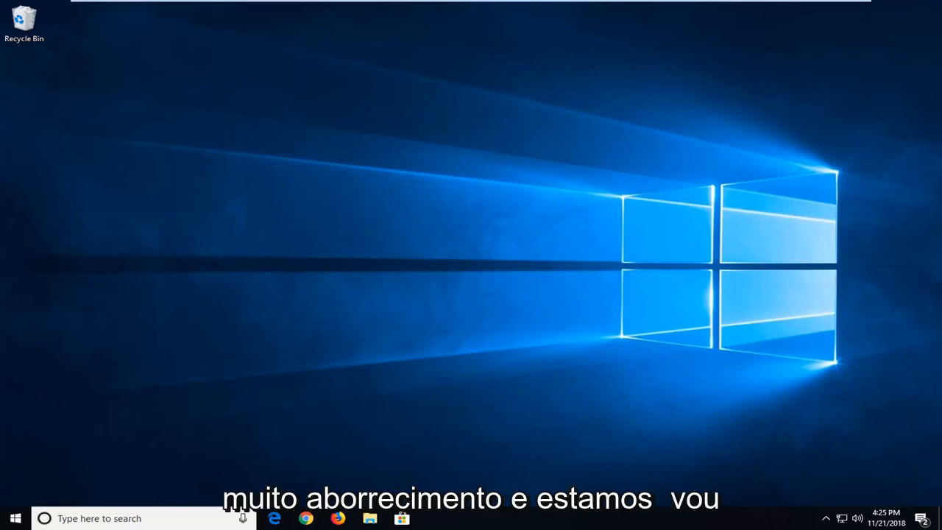
Search the Start menu for 'services' to bring up the Services desktop app.
{"action": "left_click", "coordinate": [13, 518]}
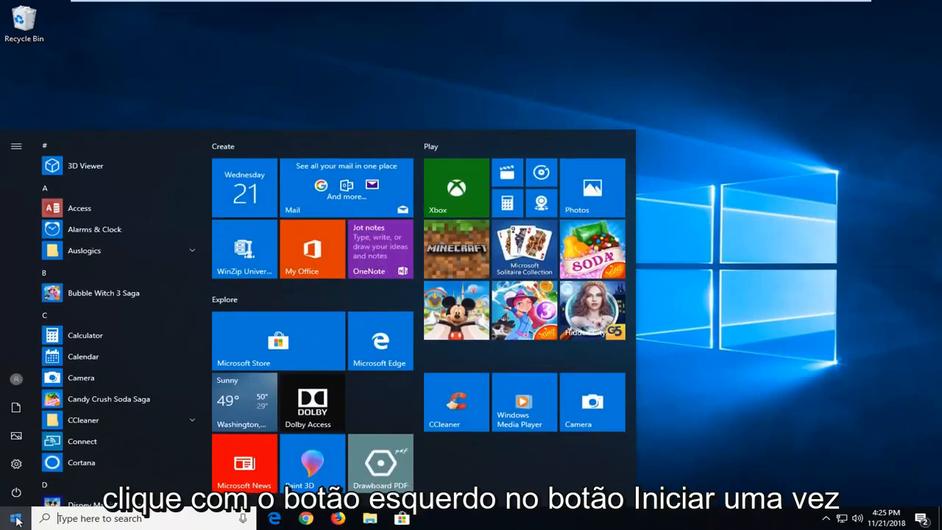
{"action": "type", "text": "services"}
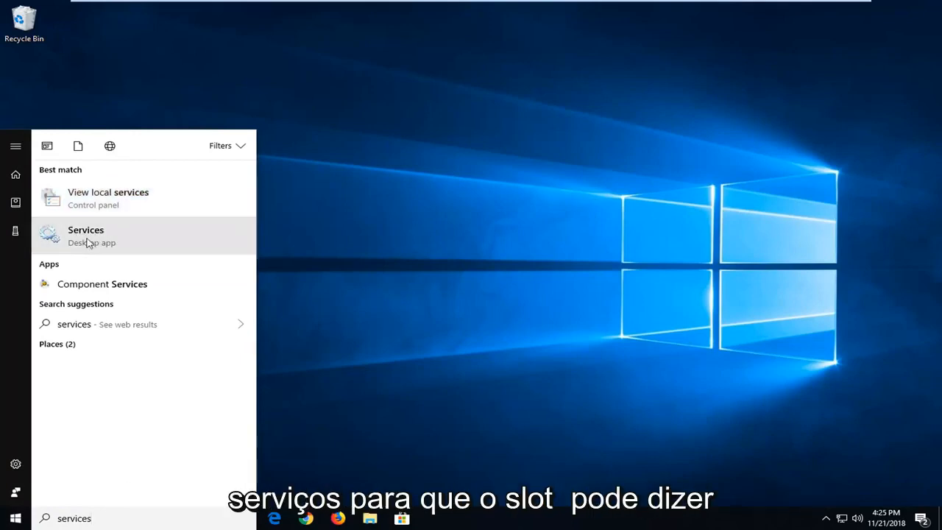
{"action": "mouse_move", "coordinate": [87, 247]}
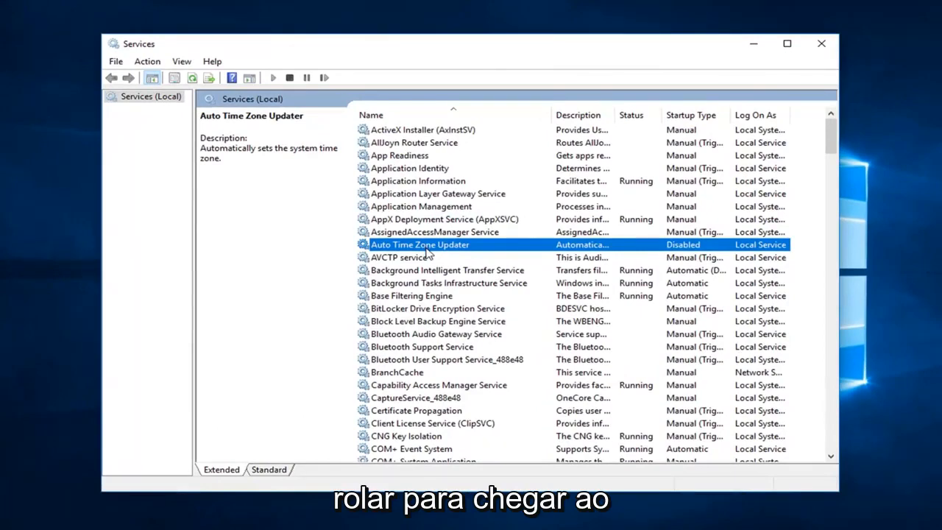
{"action": "scroll", "scroll_direction": "down", "scroll_amount": 3}
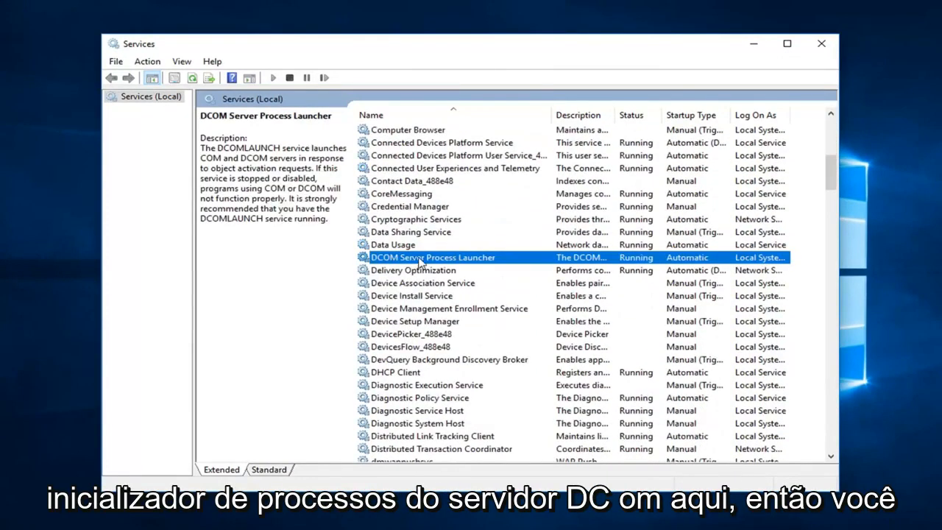
{"action": "double_click", "coordinate": [433, 256]}
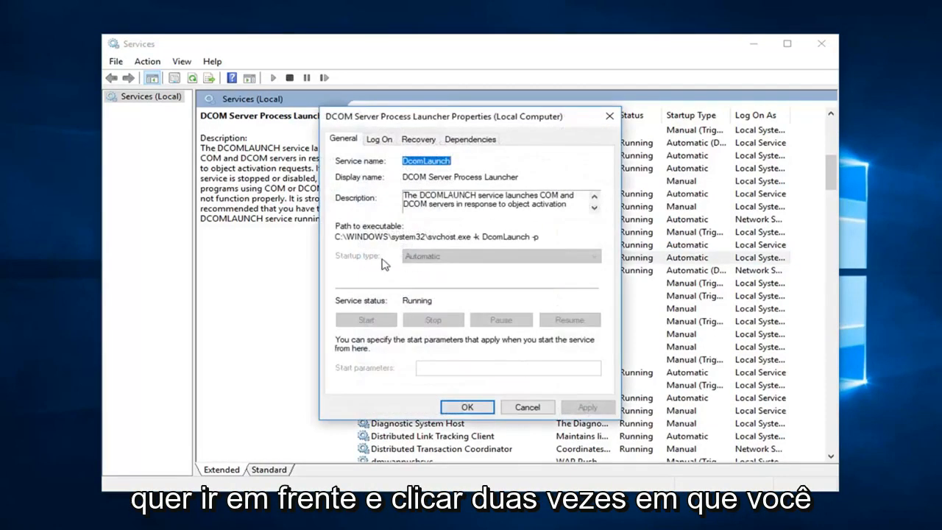
{"action": "mouse_move", "coordinate": [350, 309]}
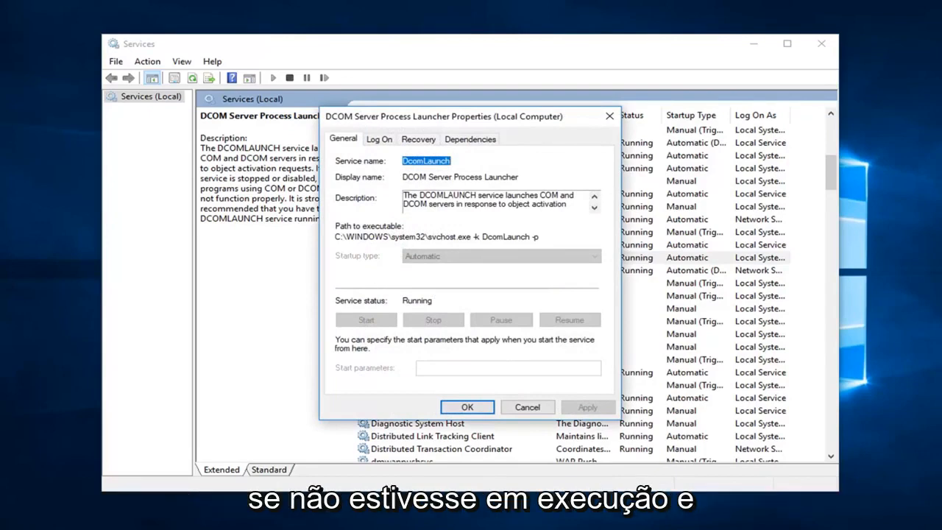
{"action": "mouse_move", "coordinate": [394, 269]}
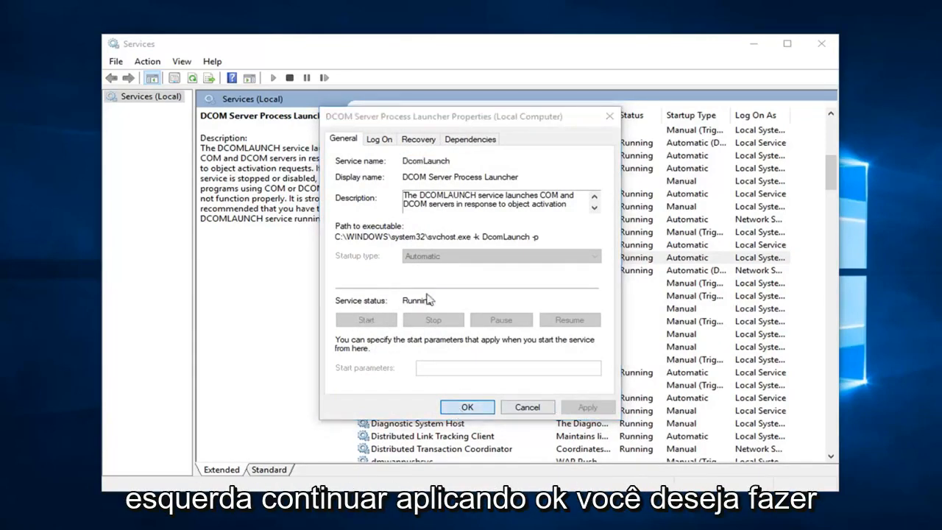
{"action": "left_click", "coordinate": [466, 406]}
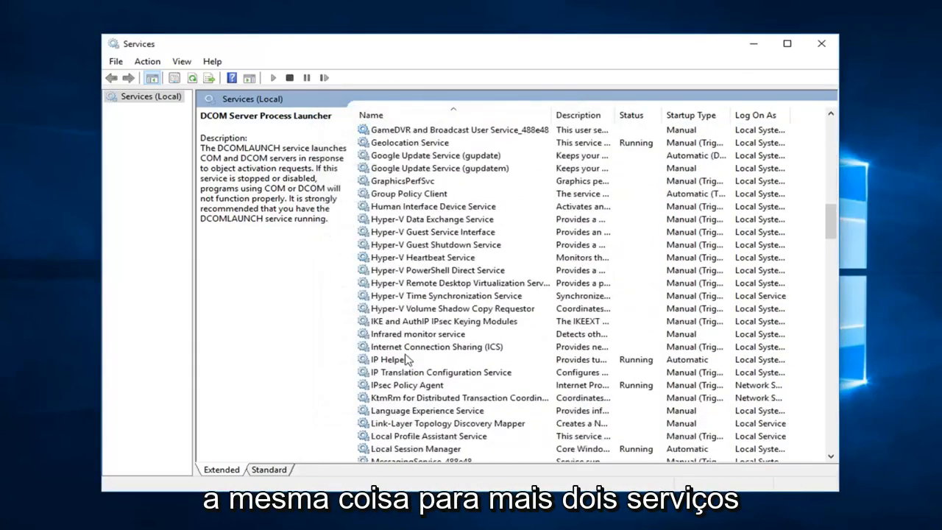
{"action": "scroll", "scroll_direction": "down", "scroll_amount": 3}
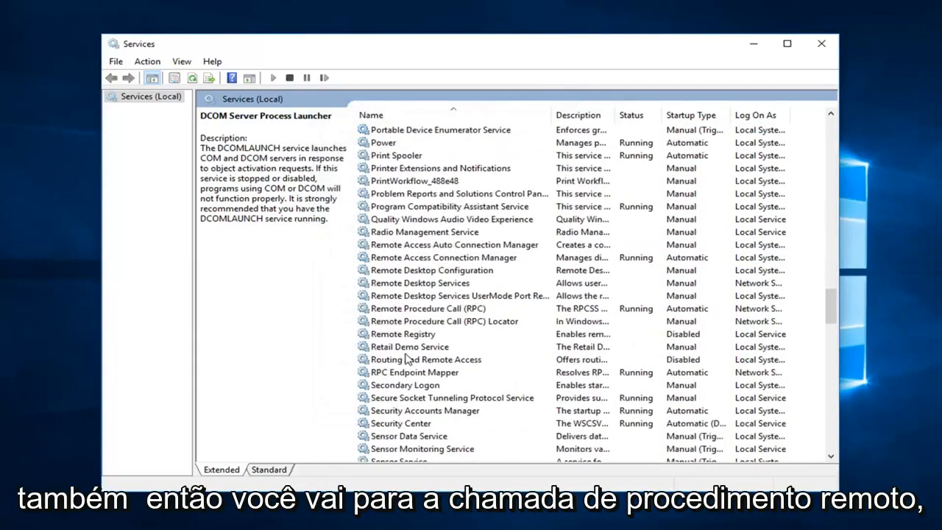
{"action": "left_click", "coordinate": [441, 309]}
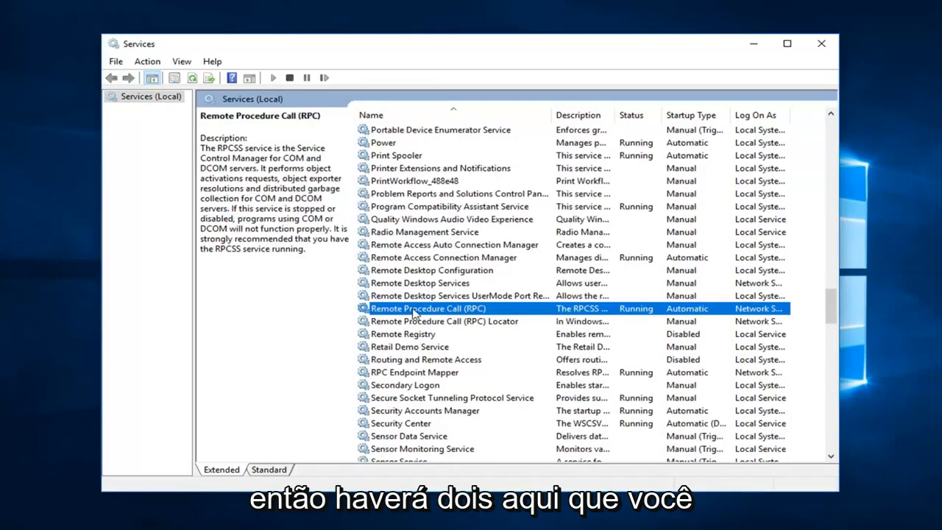
{"action": "left_click", "coordinate": [445, 321]}
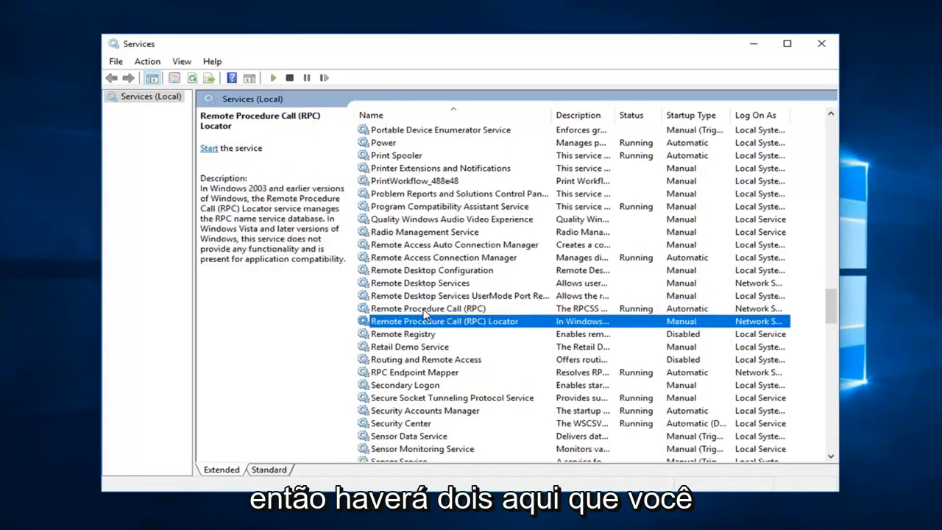
{"action": "double_click", "coordinate": [428, 309]}
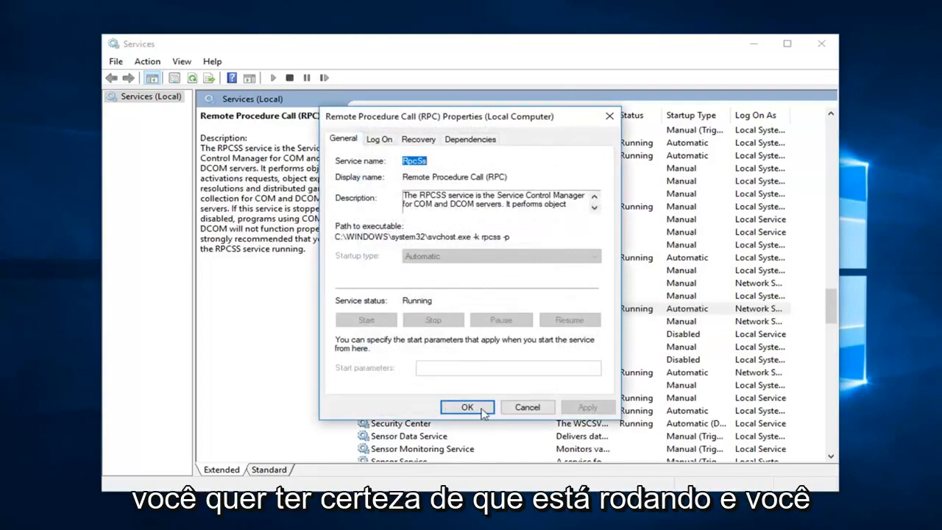
{"action": "left_click", "coordinate": [468, 407]}
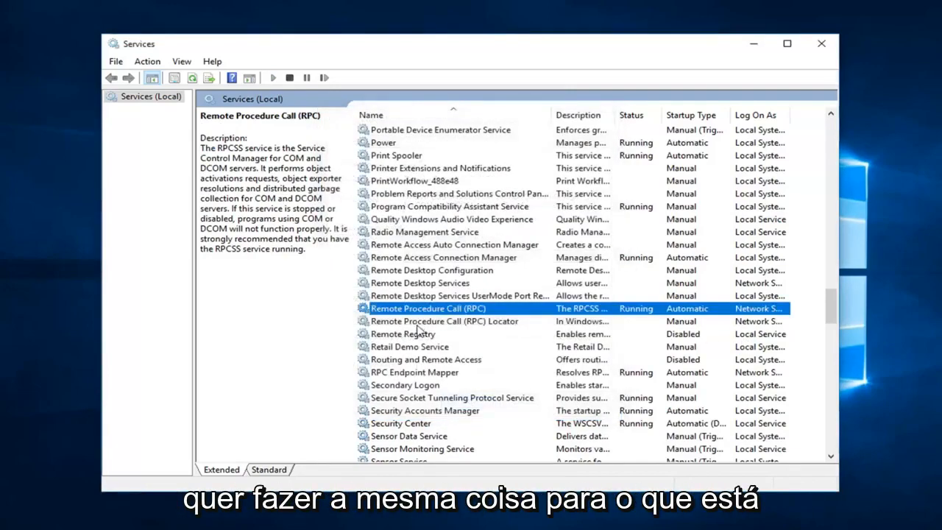
Set the Remote Procedure Call (RPC) Locator service to Automatic startup and start it.
{"action": "double_click", "coordinate": [445, 321]}
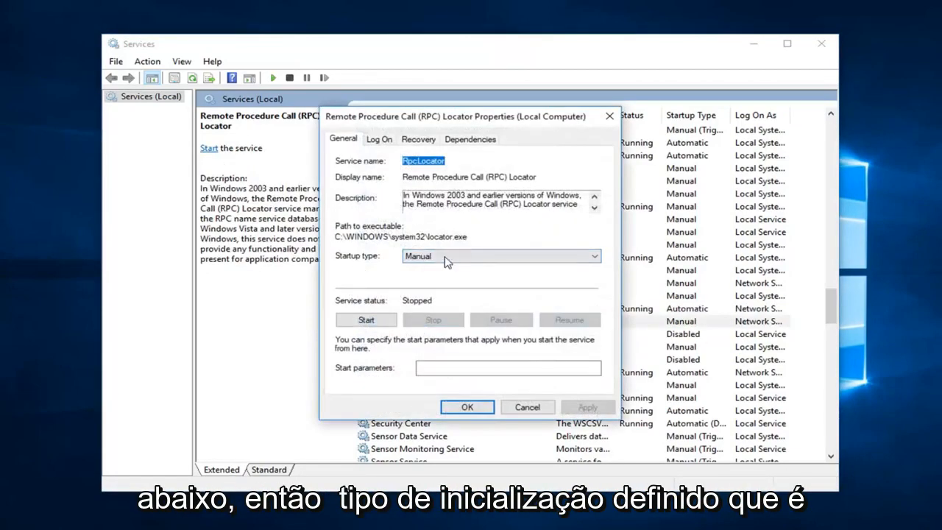
{"action": "left_click", "coordinate": [499, 256]}
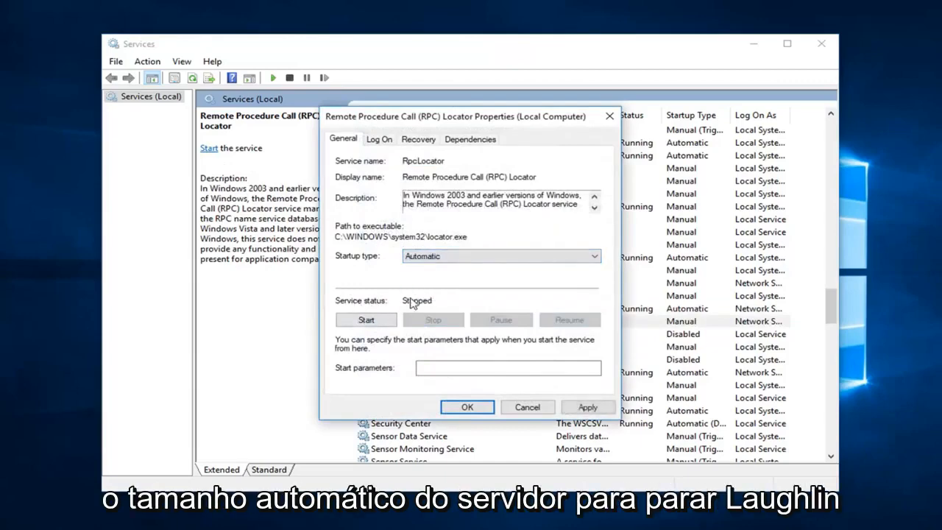
{"action": "left_click", "coordinate": [365, 319]}
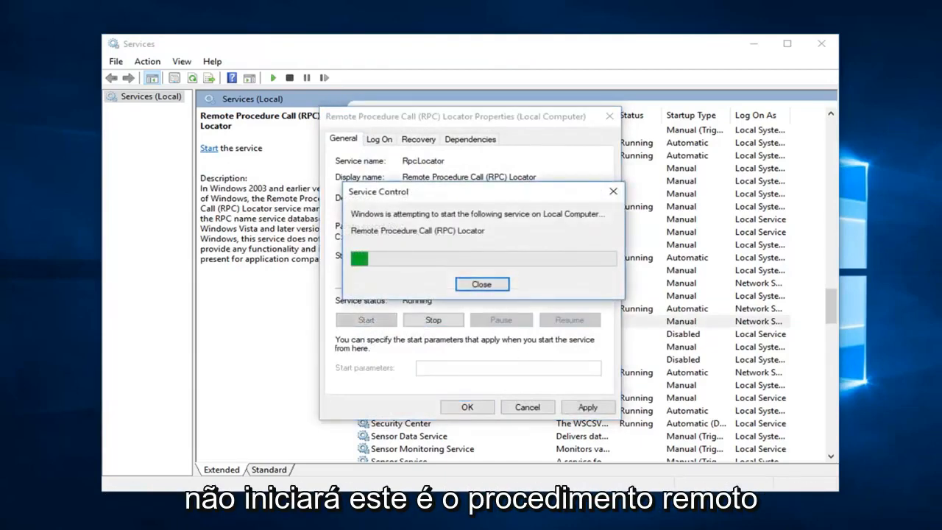
{"action": "left_click", "coordinate": [482, 284]}
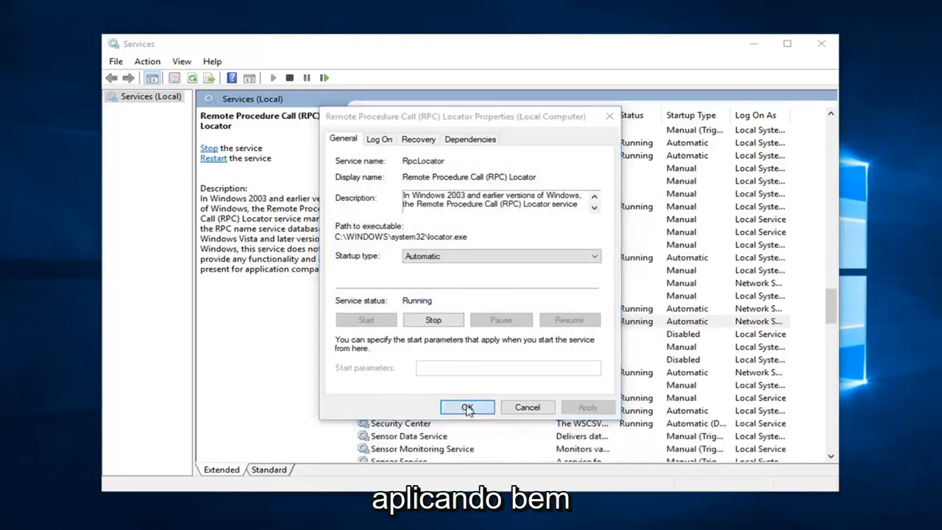
{"action": "left_click", "coordinate": [466, 406]}
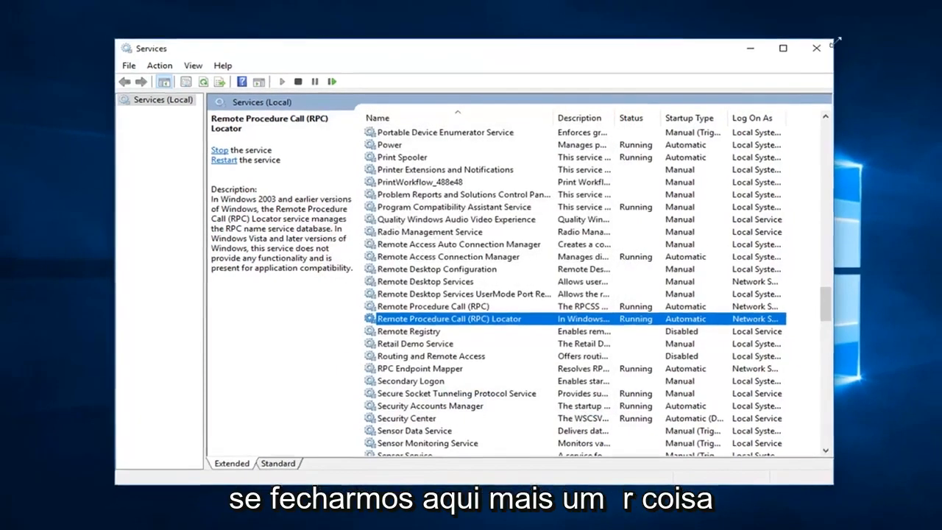
Close Services and search the Start menu for 'control panel'.
{"action": "left_click", "coordinate": [812, 44]}
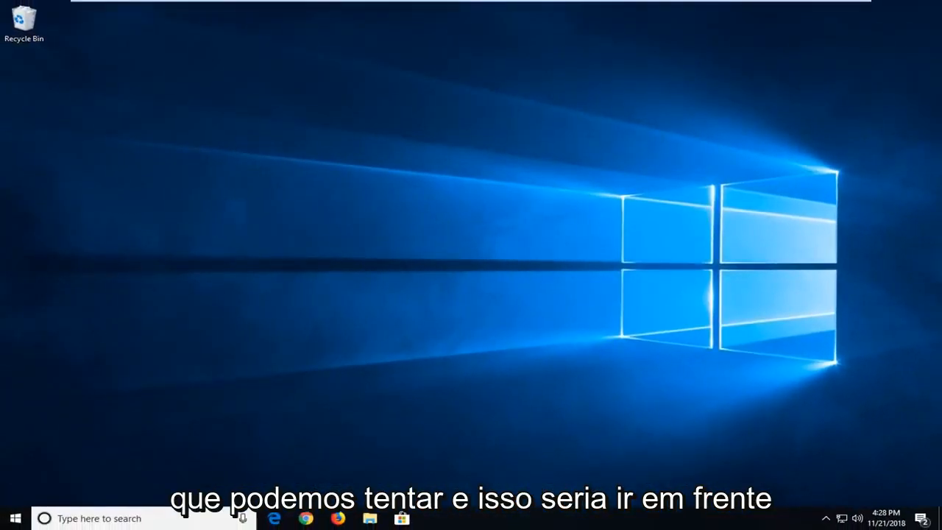
{"action": "left_click", "coordinate": [12, 518]}
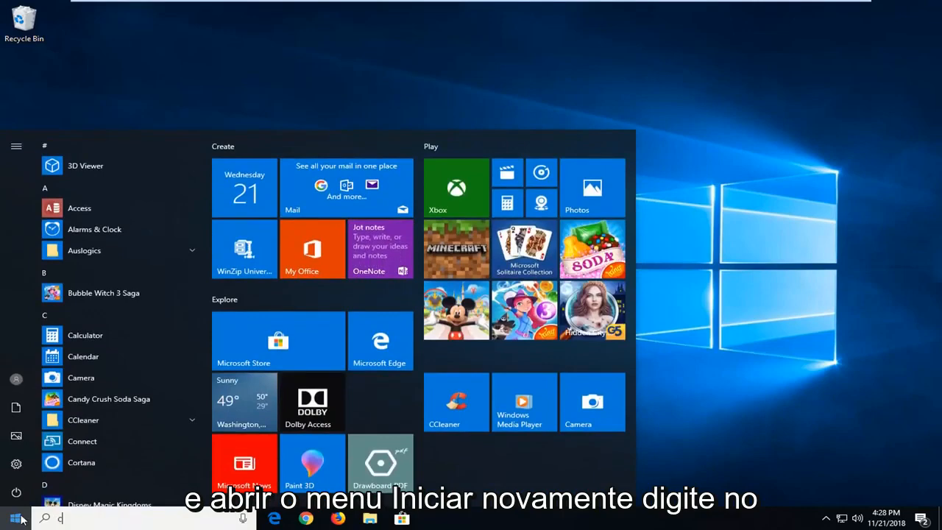
{"action": "type", "text": "control pan"}
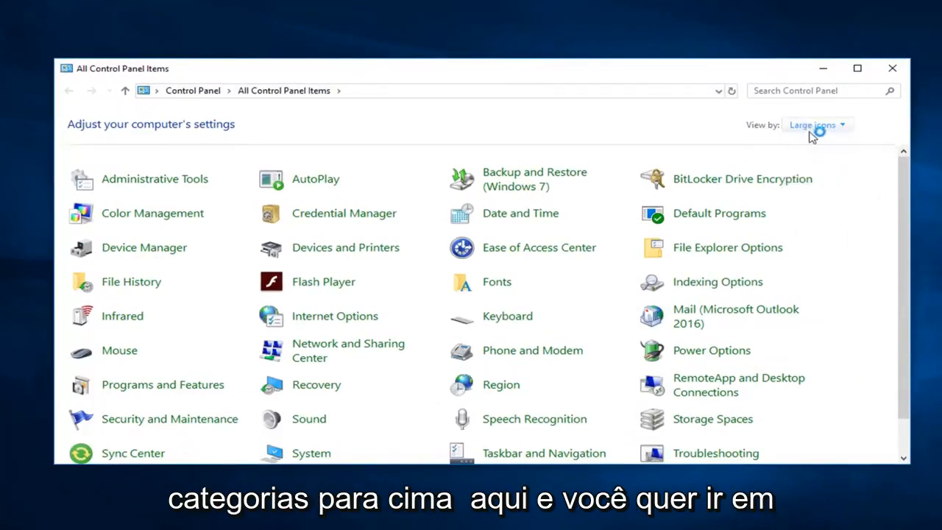
Go to the System and Security page of Control Panel.
{"action": "left_click", "coordinate": [815, 124]}
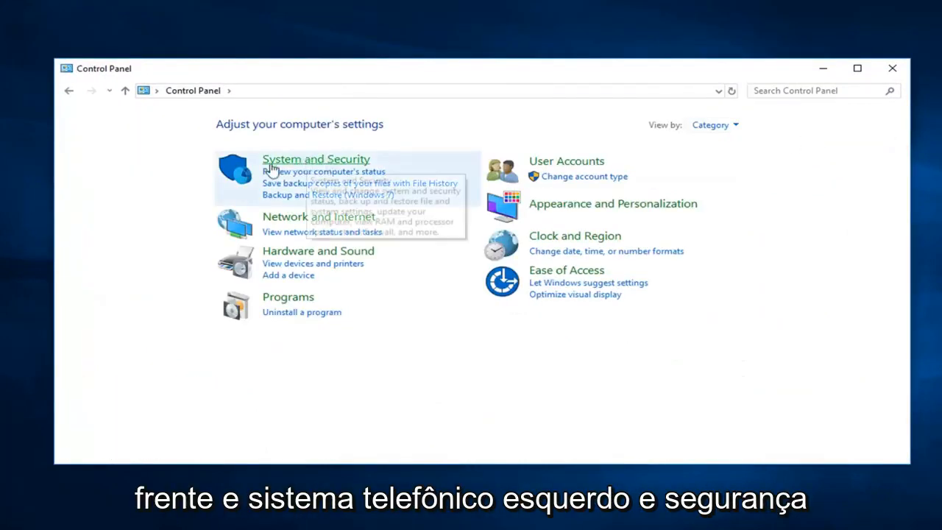
{"action": "left_click", "coordinate": [315, 159]}
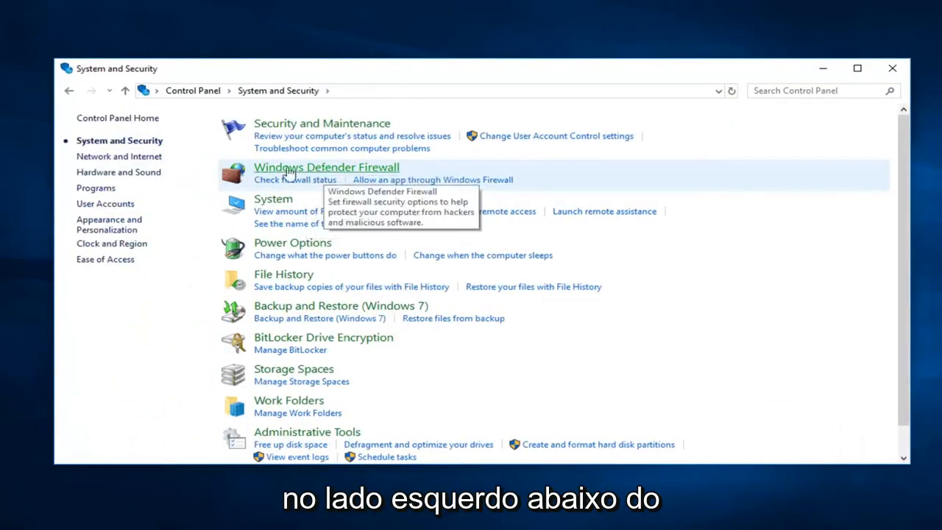
{"action": "mouse_move", "coordinate": [351, 185]}
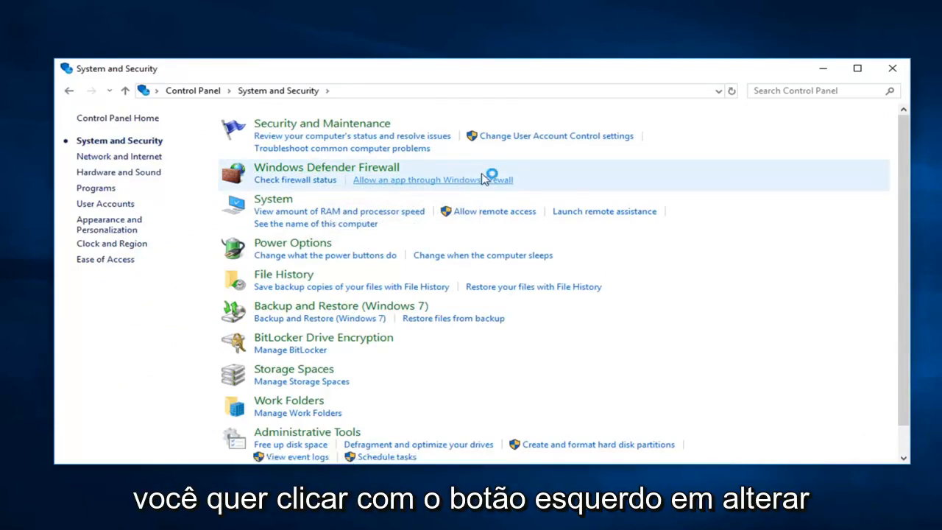
Allow Remote Assistance through Windows Defender Firewall on private and public networks and save.
{"action": "left_click", "coordinate": [433, 180]}
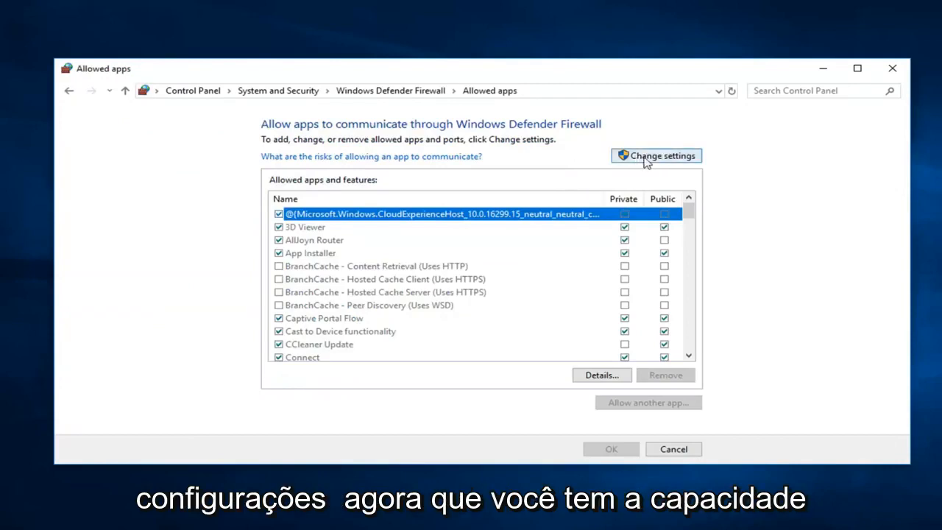
{"action": "left_click", "coordinate": [657, 156]}
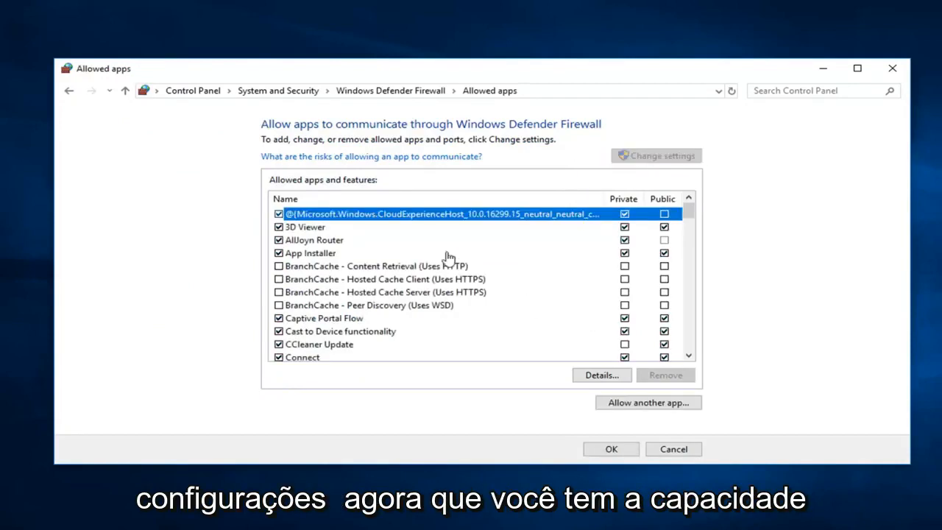
{"action": "mouse_move", "coordinate": [540, 271]}
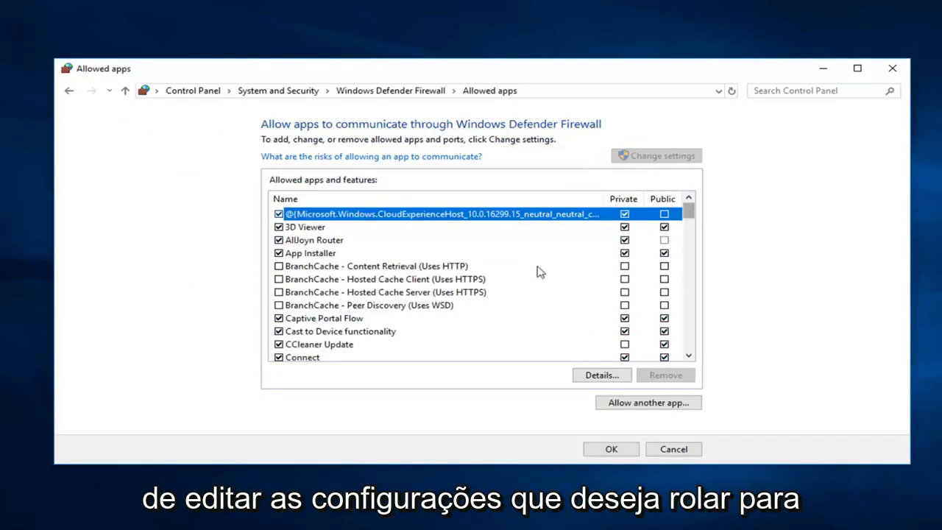
{"action": "scroll", "scroll_direction": "down", "scroll_amount": 3}
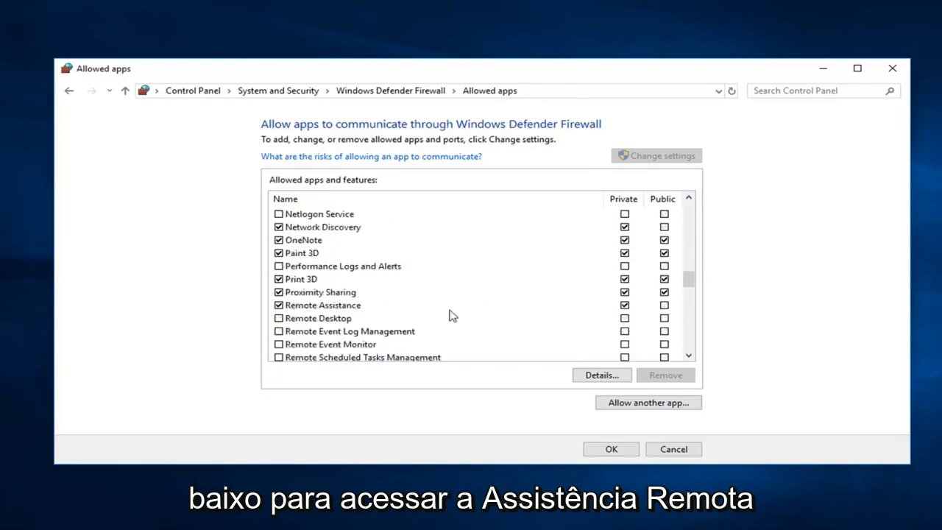
{"action": "mouse_move", "coordinate": [382, 309]}
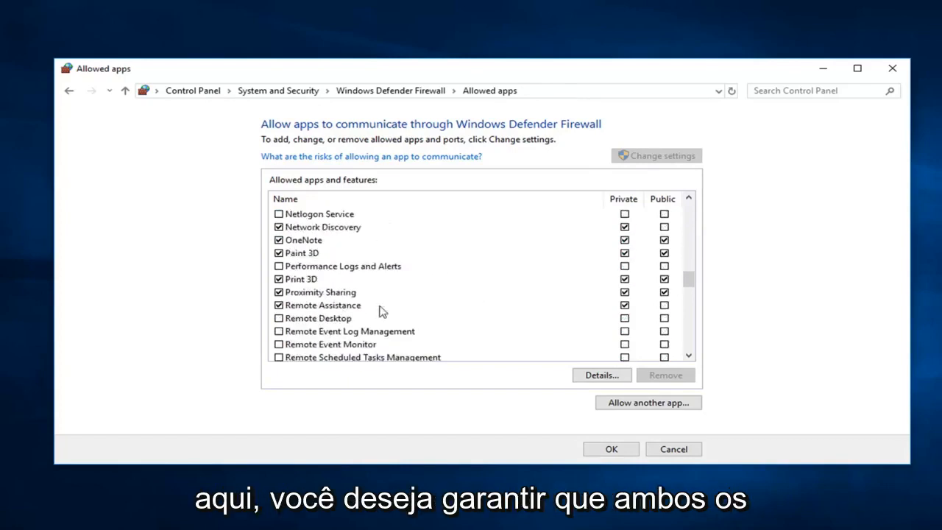
{"action": "mouse_move", "coordinate": [639, 256]}
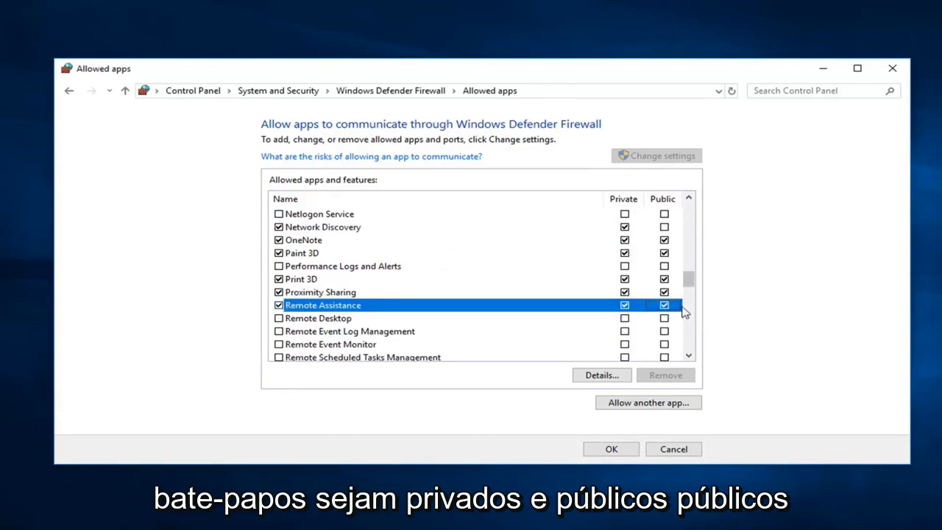
{"action": "left_click", "coordinate": [662, 304]}
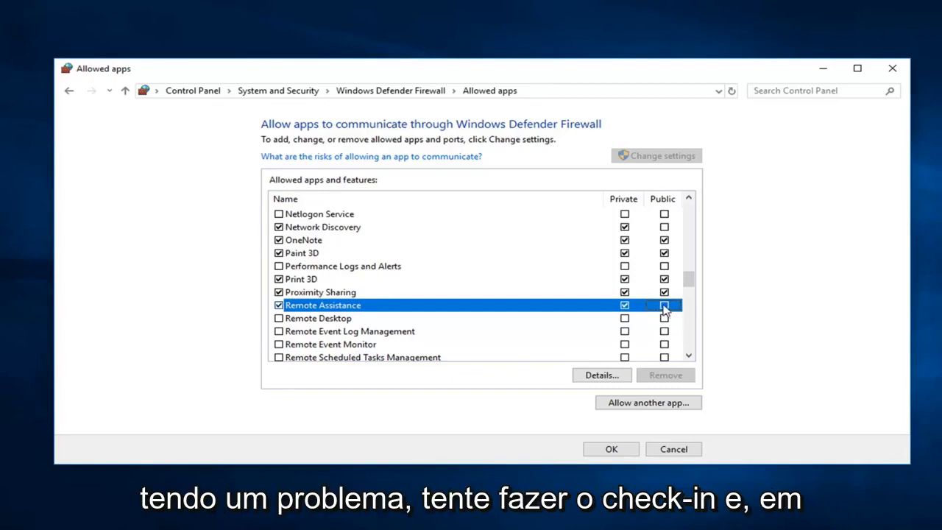
{"action": "left_click", "coordinate": [662, 305]}
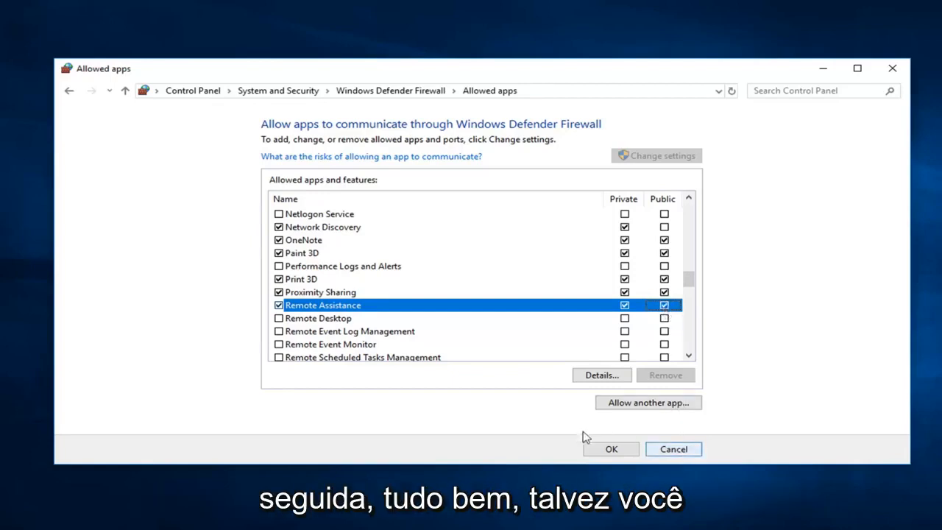
{"action": "mouse_move", "coordinate": [603, 343]}
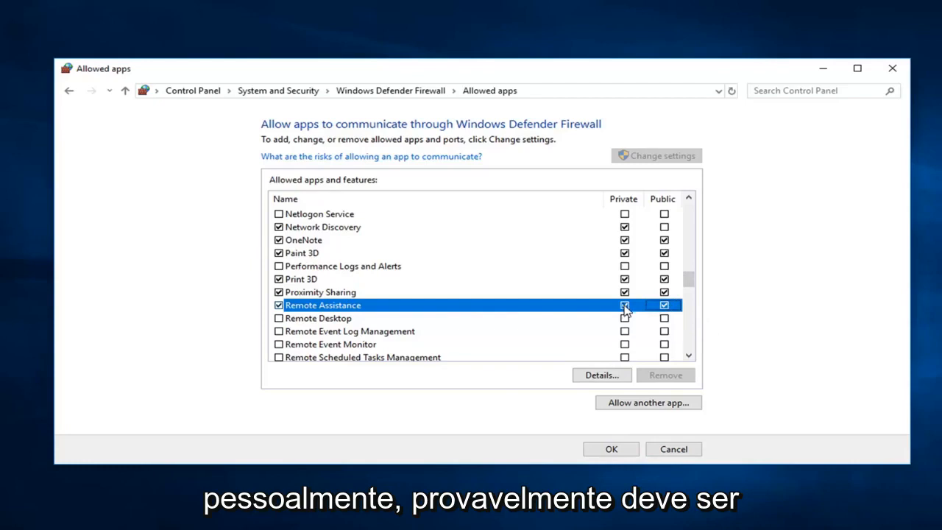
{"action": "mouse_move", "coordinate": [656, 312]}
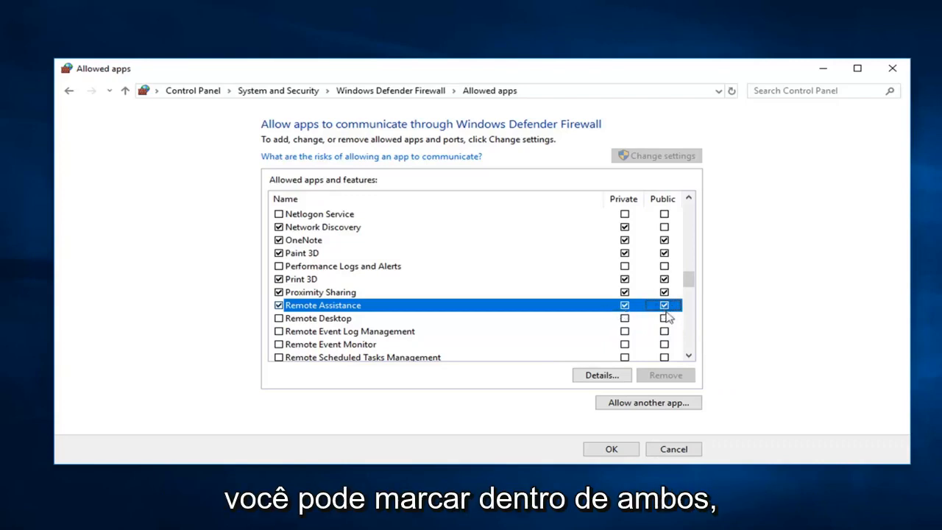
{"action": "mouse_move", "coordinate": [570, 459]}
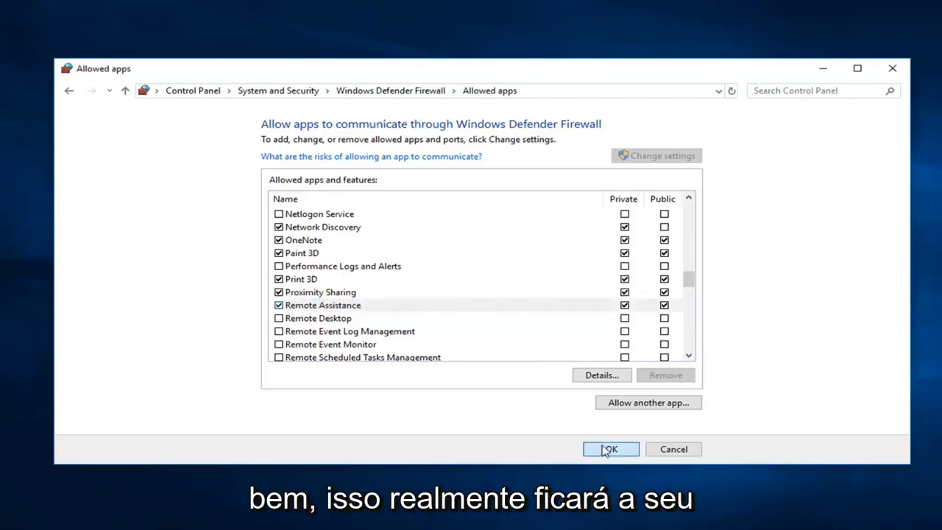
{"action": "left_click", "coordinate": [609, 449]}
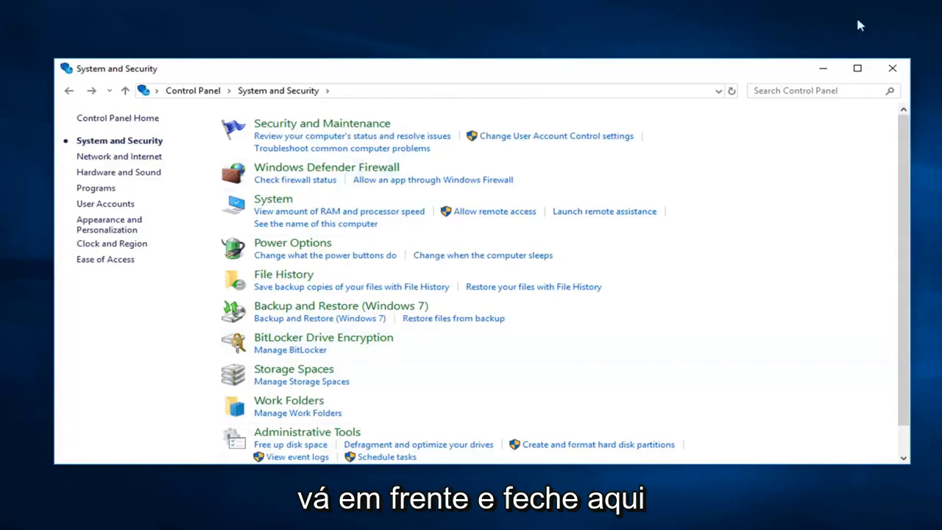
Close the Control Panel window.
{"action": "left_click", "coordinate": [889, 66]}
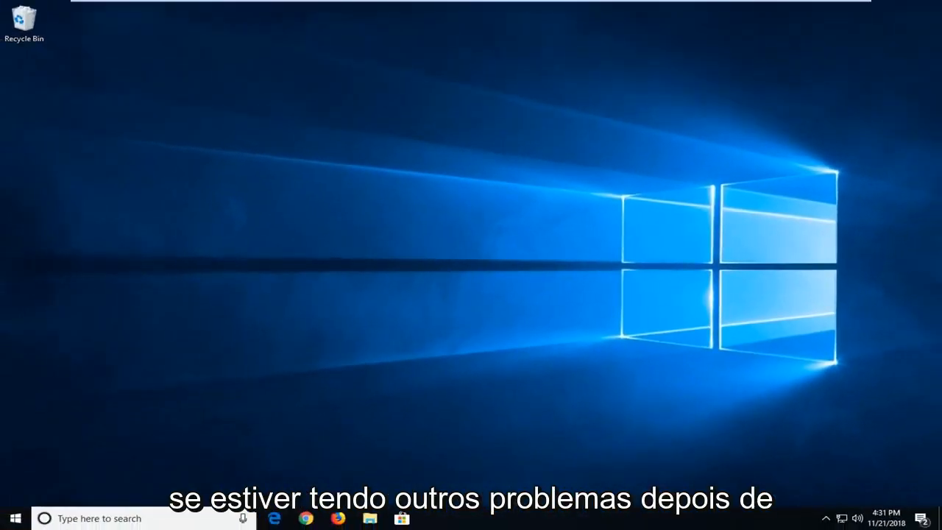
{"action": "mouse_move", "coordinate": [185, 341]}
{"action": "type", "text": "msconfig"}
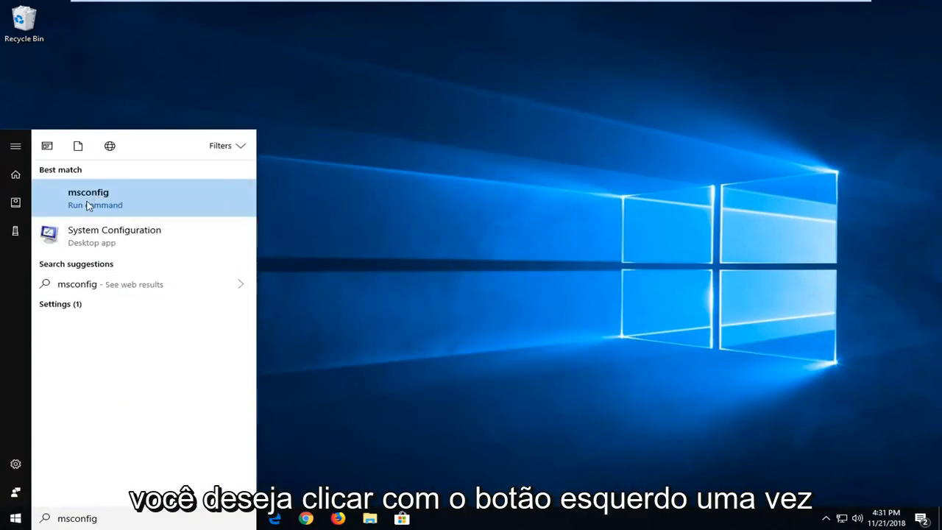
{"action": "mouse_move", "coordinate": [220, 215]}
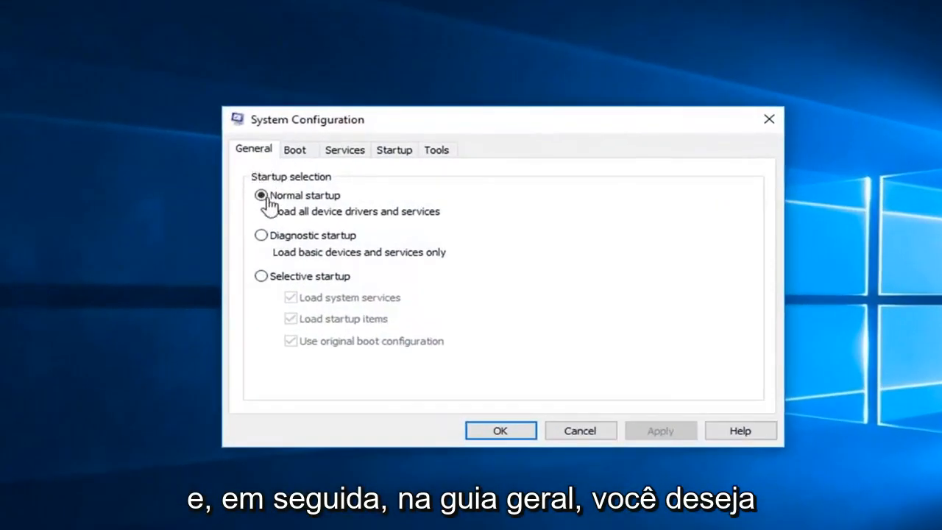
{"action": "mouse_move", "coordinate": [341, 224]}
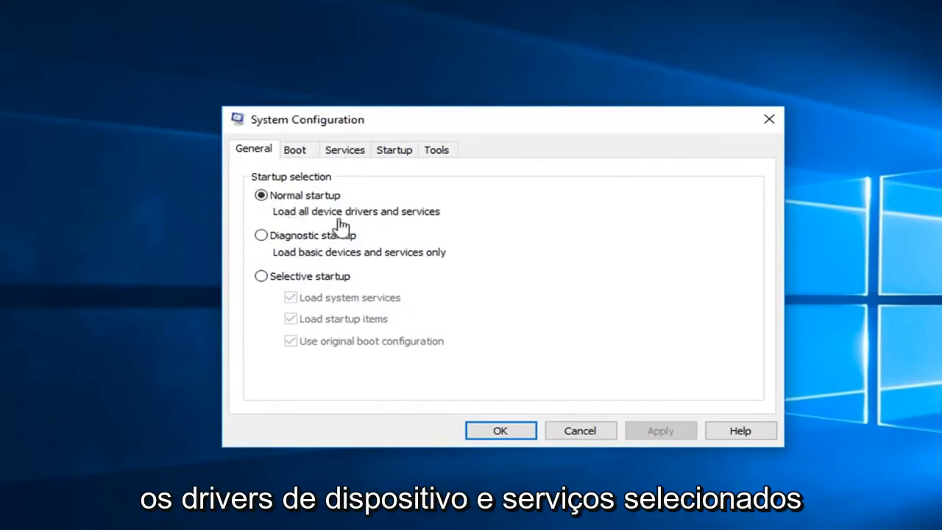
{"action": "mouse_move", "coordinate": [390, 243]}
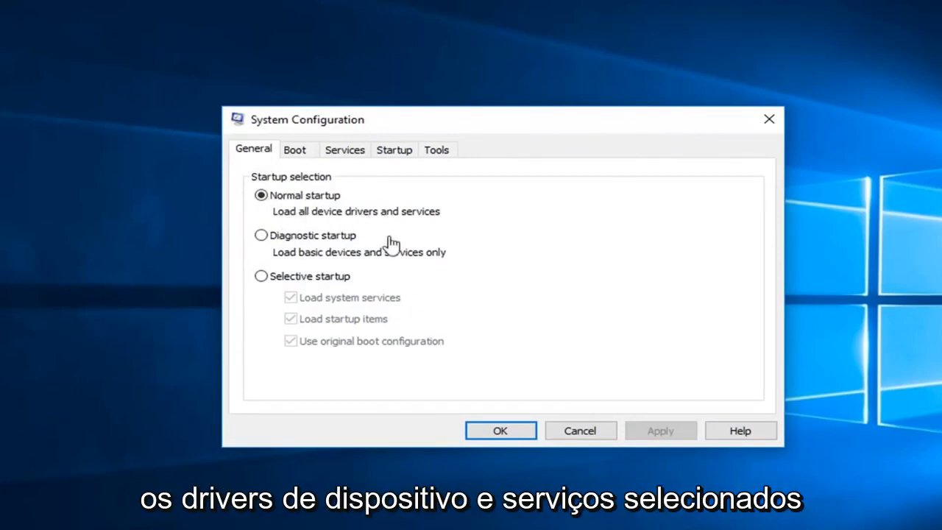
Confirm Normal startup in System Configuration and close the dialog.
{"action": "left_click", "coordinate": [500, 430]}
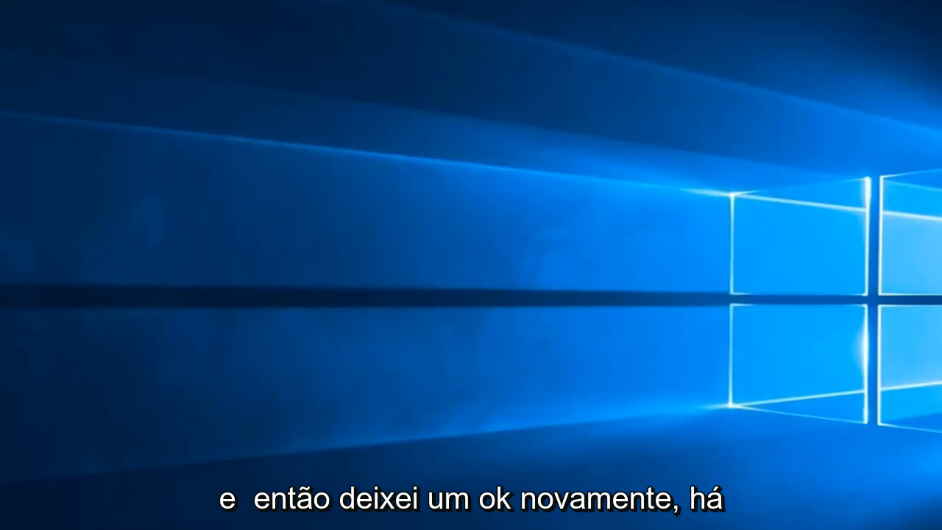